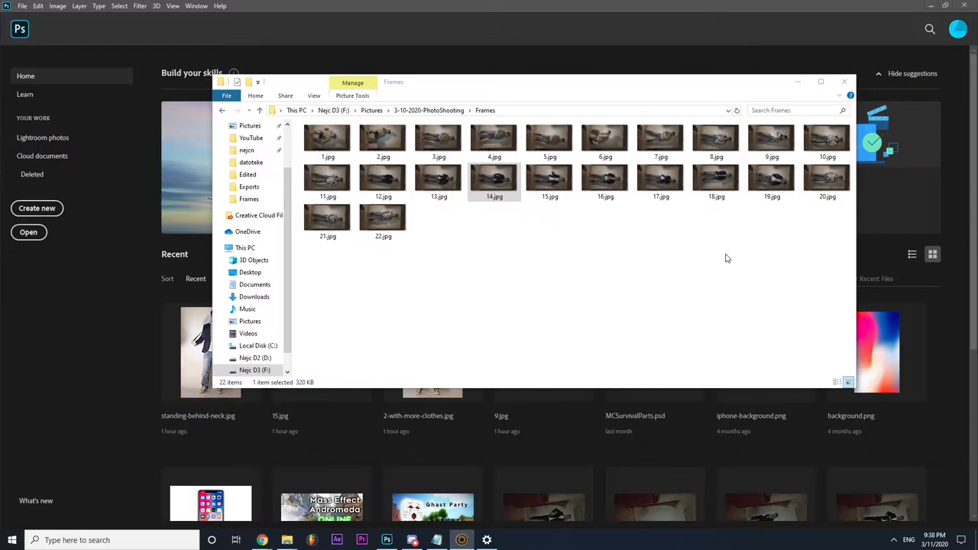
# Step: Open 14.jpg from the Frames folder in the Windows Photos app
pyautogui.doubleClick(495, 177)
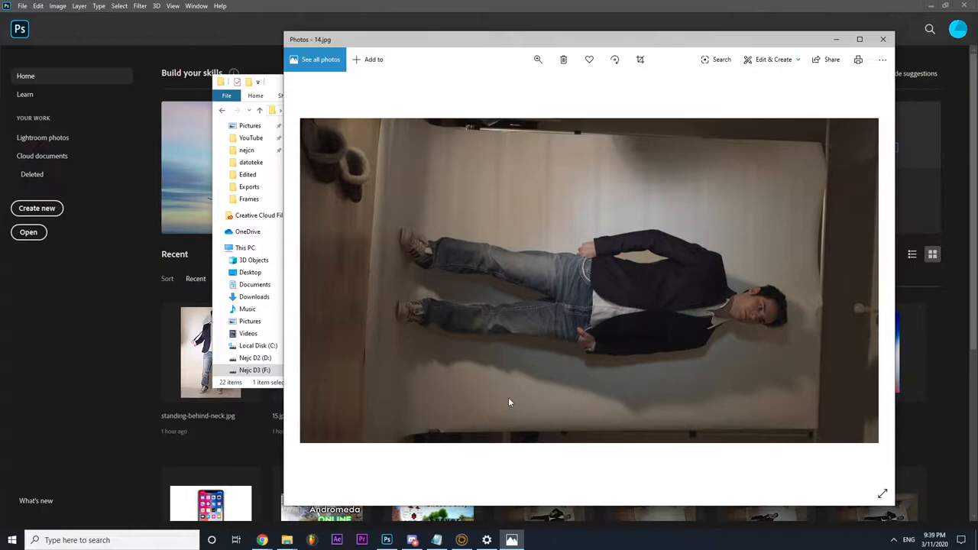
pyautogui.moveTo(519, 225)
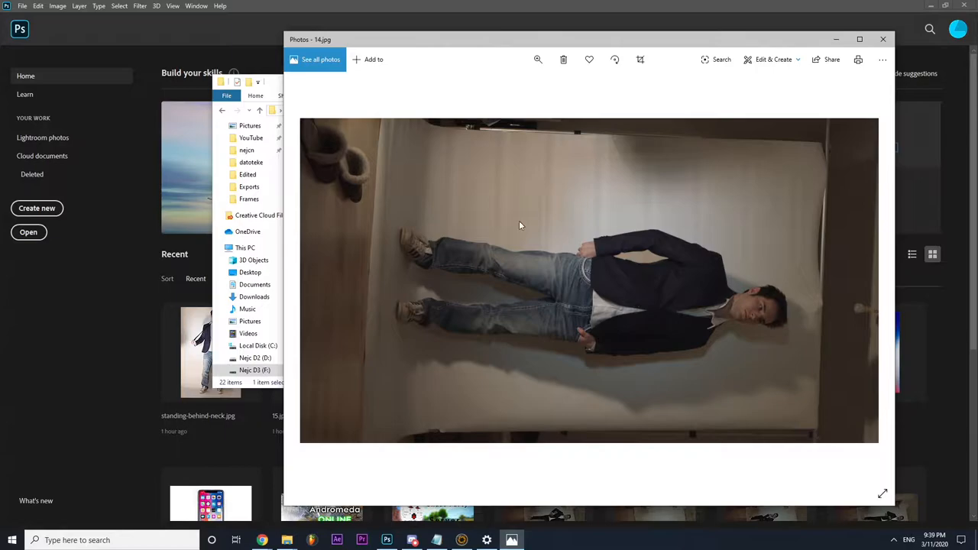
pyautogui.moveTo(498, 346)
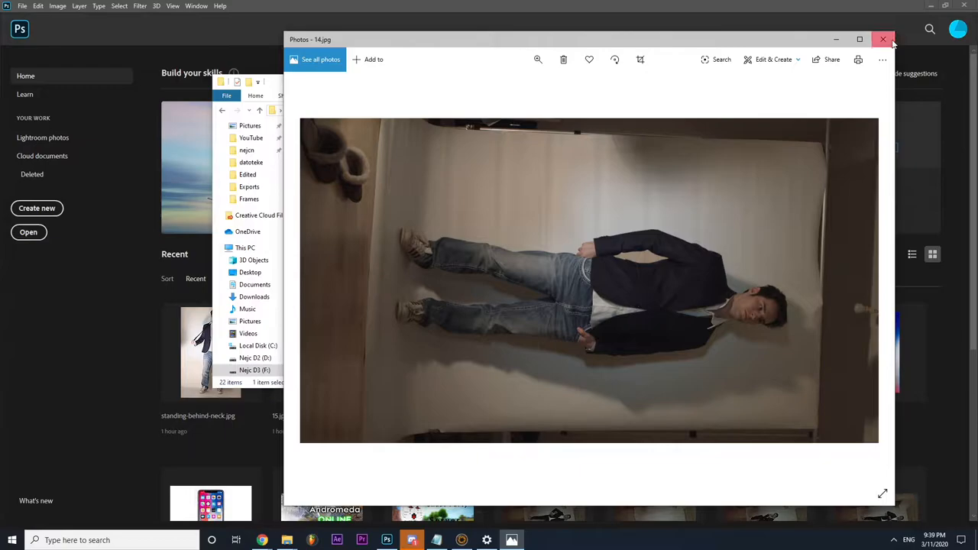
# Step: Close the Photos viewer to get back to the Frames folder in File Explorer
pyautogui.click(882, 39)
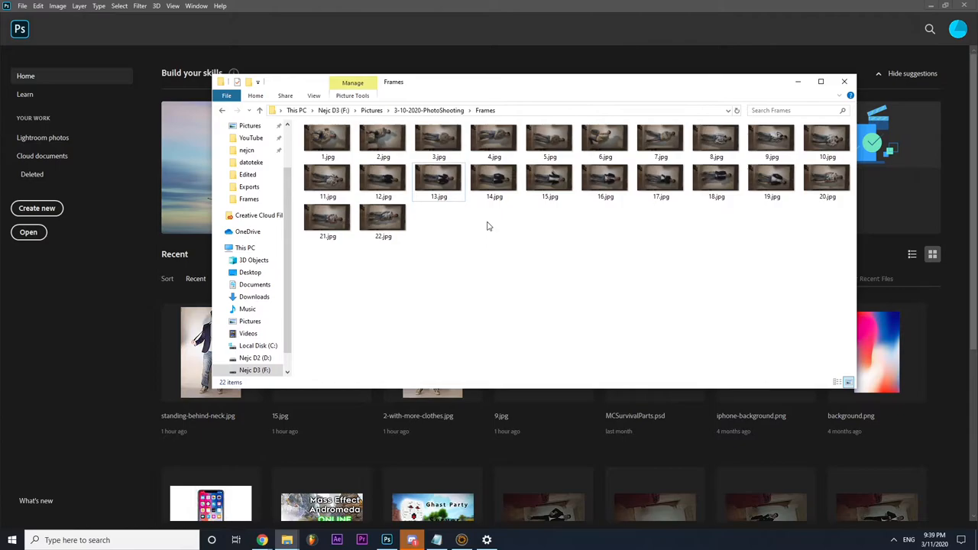
pyautogui.click(493, 177)
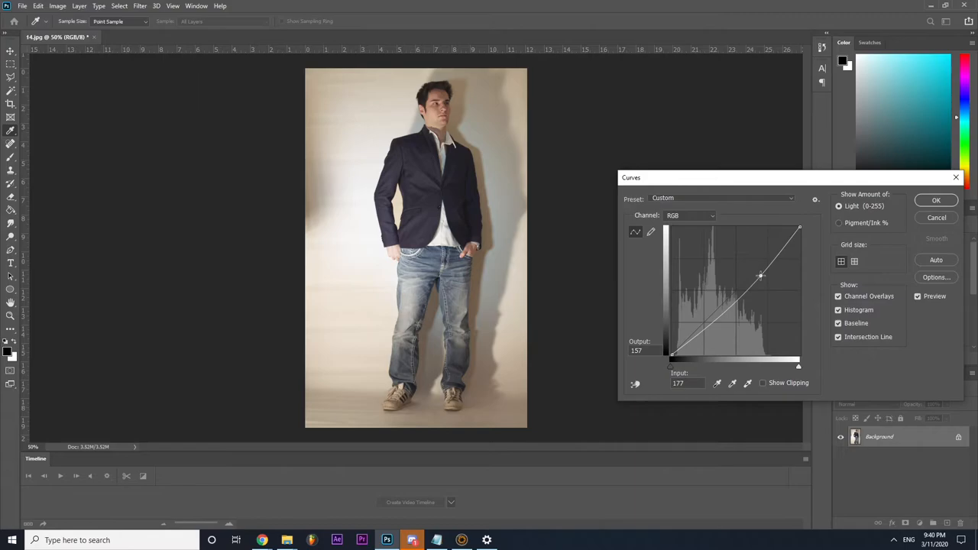
# Step: Brighten 14.jpg with Curves by pulling in the white point and lifting midtones and darker tones
pyautogui.moveTo(760, 276); pyautogui.dragTo(793, 226)
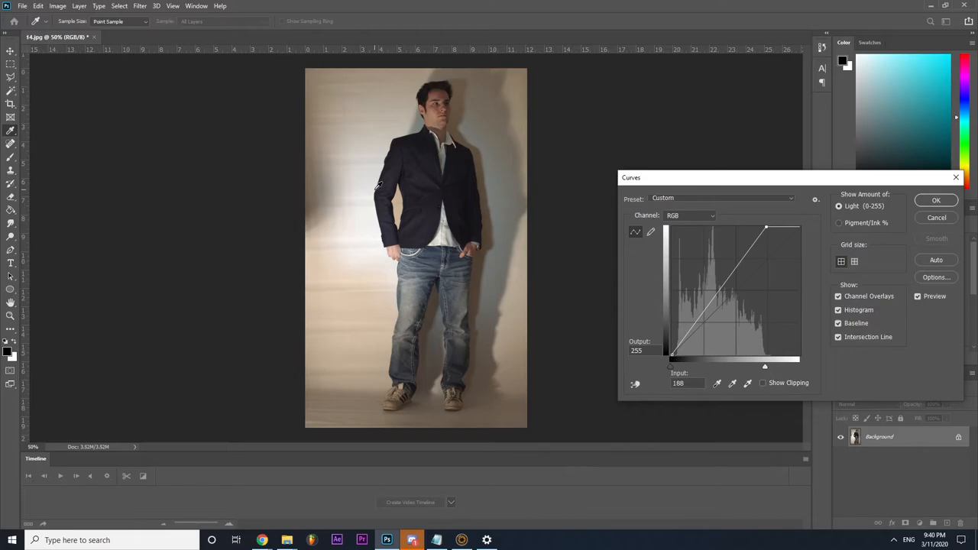
pyautogui.moveTo(767, 227); pyautogui.dragTo(757, 228)
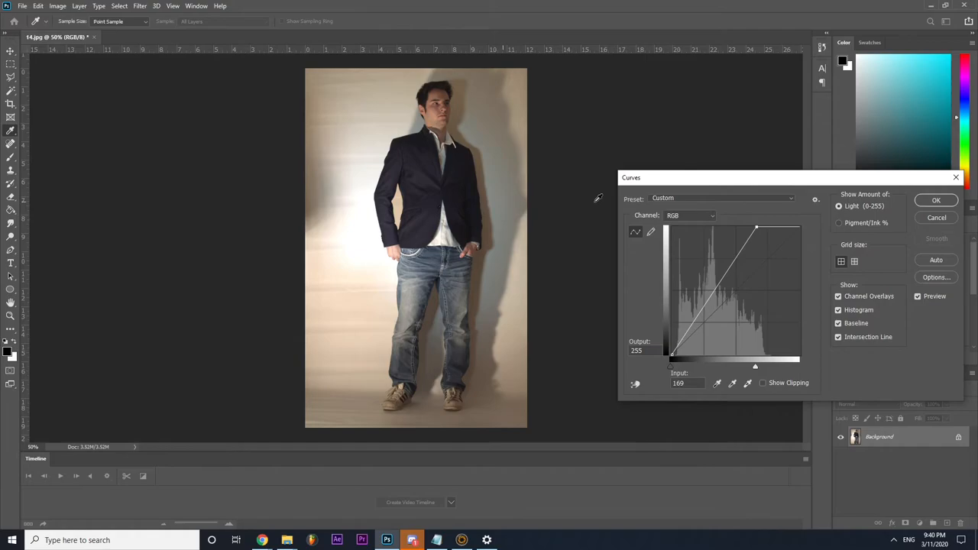
pyautogui.moveTo(756, 228); pyautogui.dragTo(768, 228)
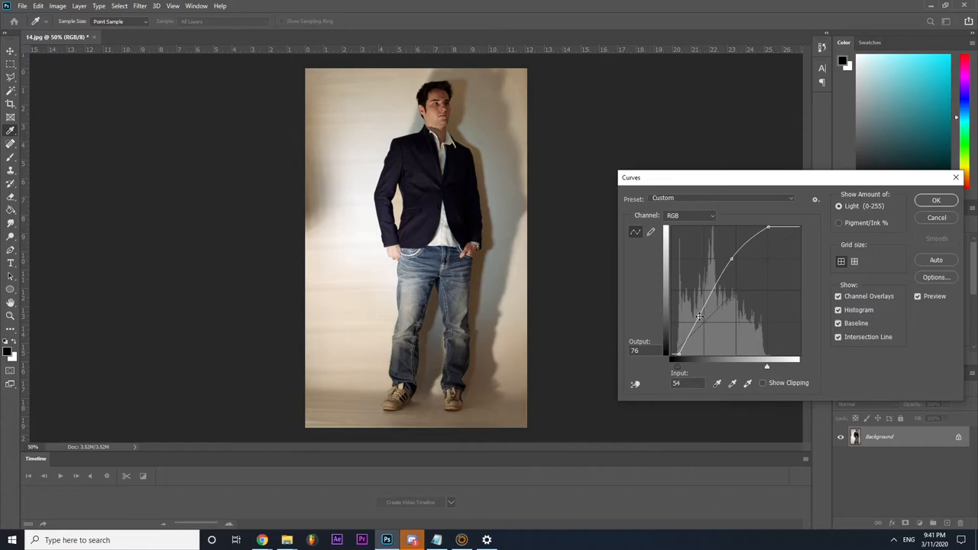
pyautogui.moveTo(698, 317); pyautogui.dragTo(746, 242)
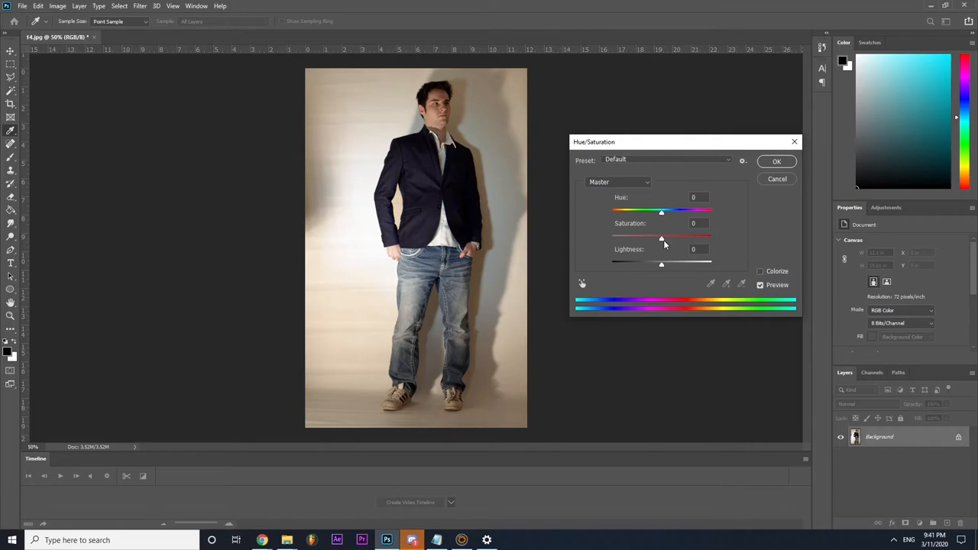
# Step: Drag the Hue/Saturation Saturation slider to reduce the warm yellow cast on the wall
pyautogui.moveTo(662, 236); pyautogui.dragTo(678, 237)
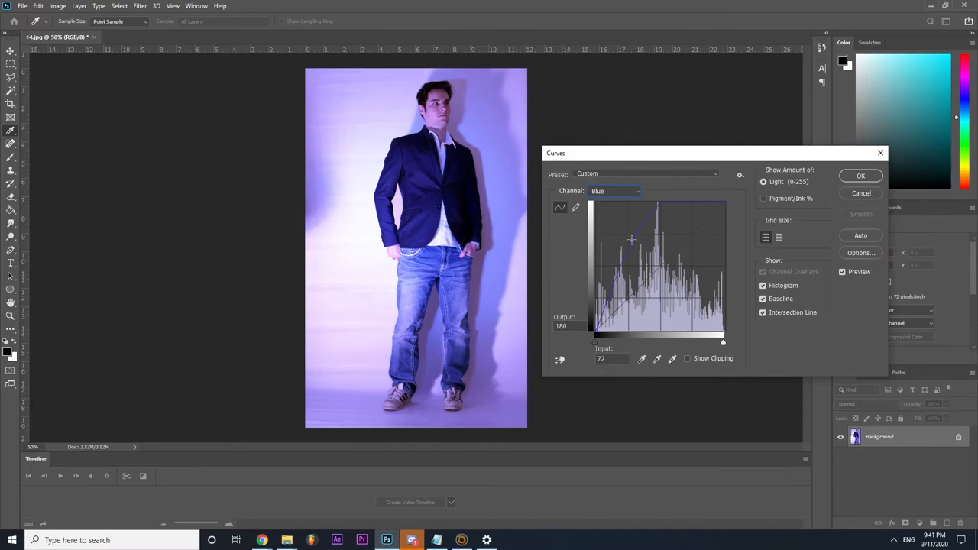
# Step: Tone down the Blue curve boost and shift the Green curve midpoint to neutralise the tint
pyautogui.moveTo(632, 240); pyautogui.dragTo(646, 265)
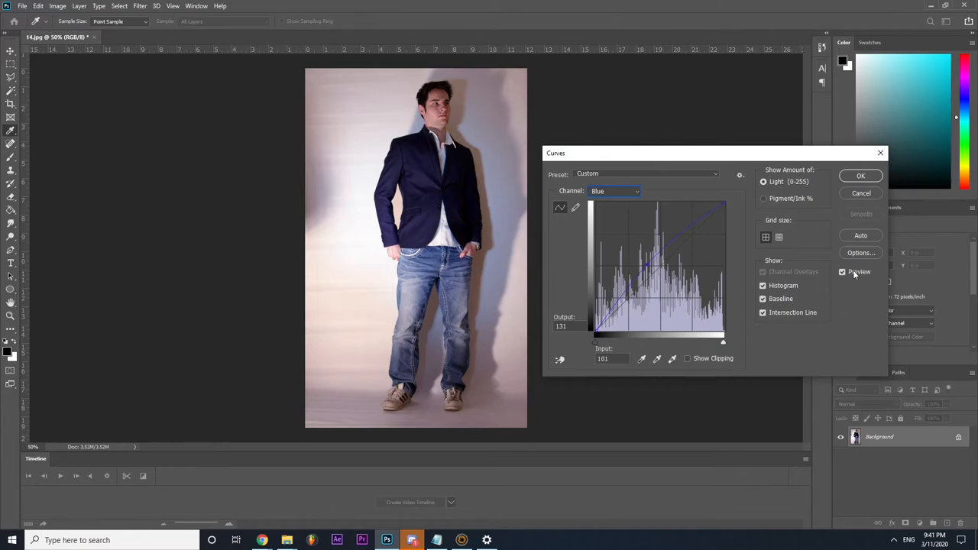
pyautogui.click(615, 191)
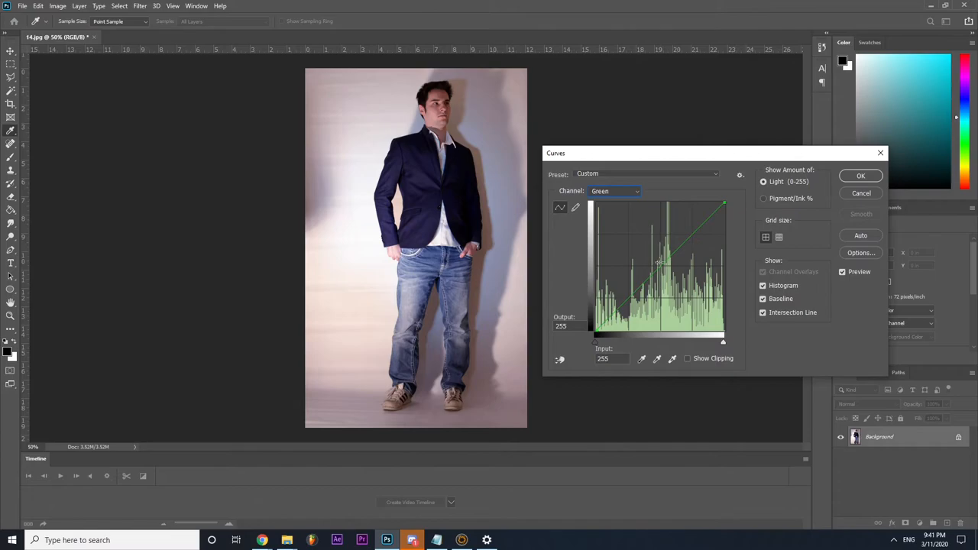
pyautogui.moveTo(722, 205); pyautogui.dragTo(655, 260)
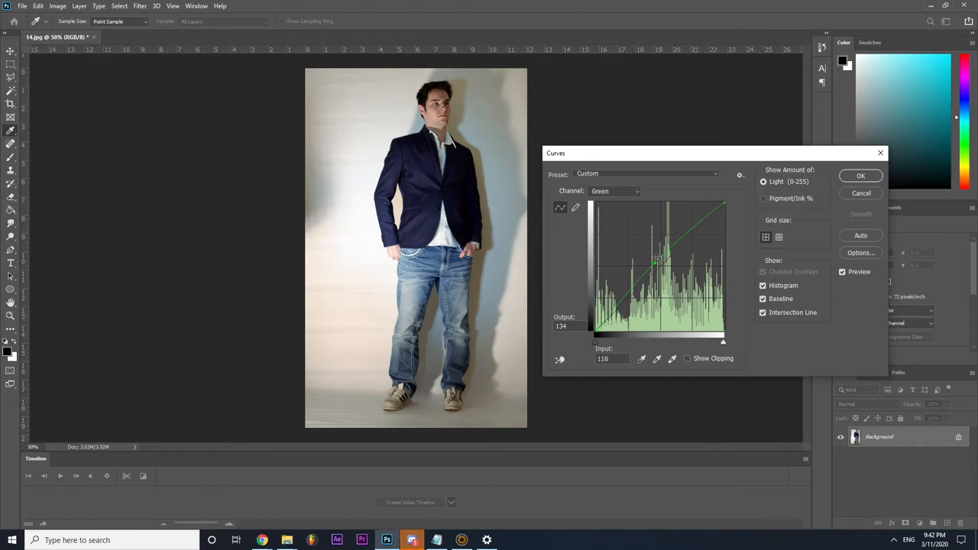
pyautogui.click(615, 191)
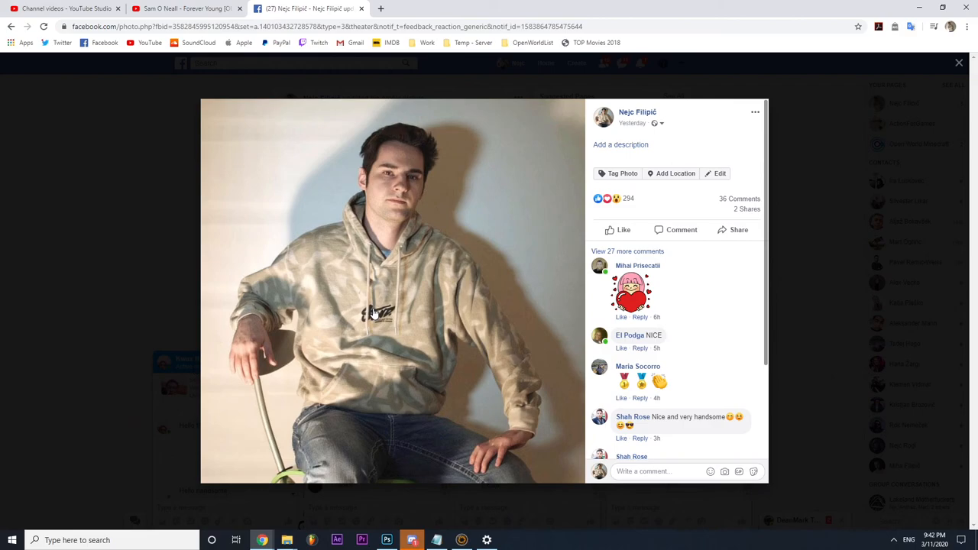
# Step: Scroll through the Facebook post's comments, then switch back to the corrected photo in Photoshop
pyautogui.scroll(-3)
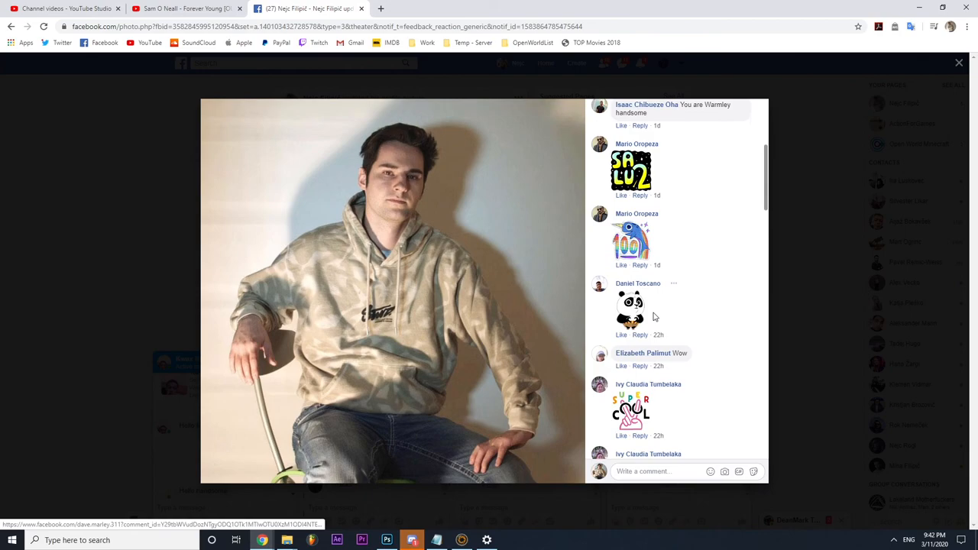
pyautogui.click(387, 540)
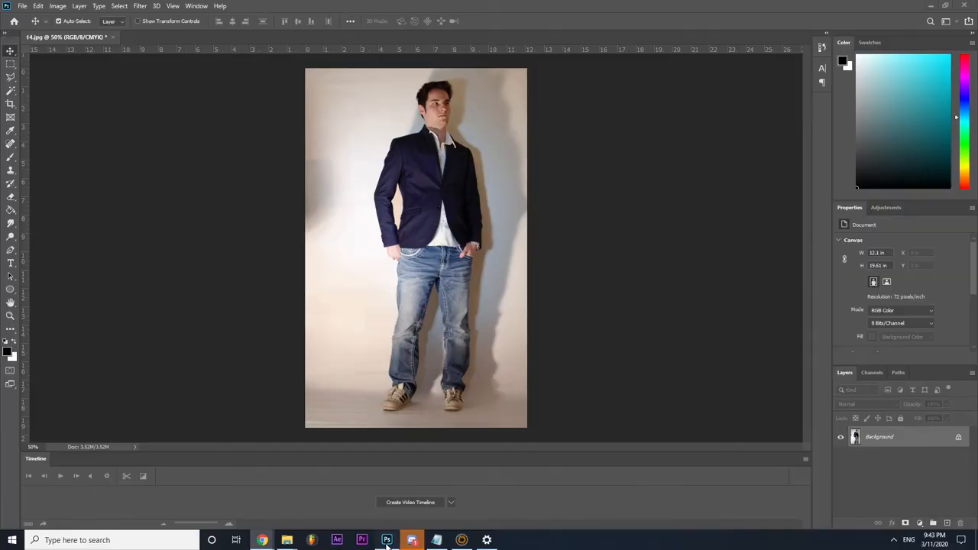